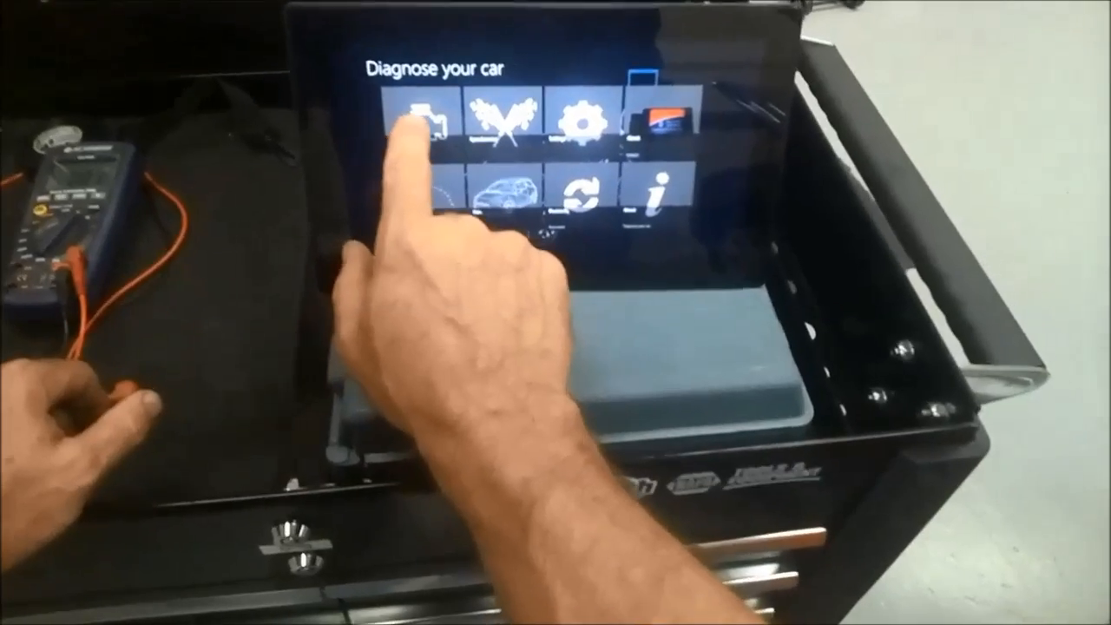
Open the Read defects screen from the Diagnose your car menu's engine-warning tile
{"action": "left_click", "coordinate": [426, 118]}
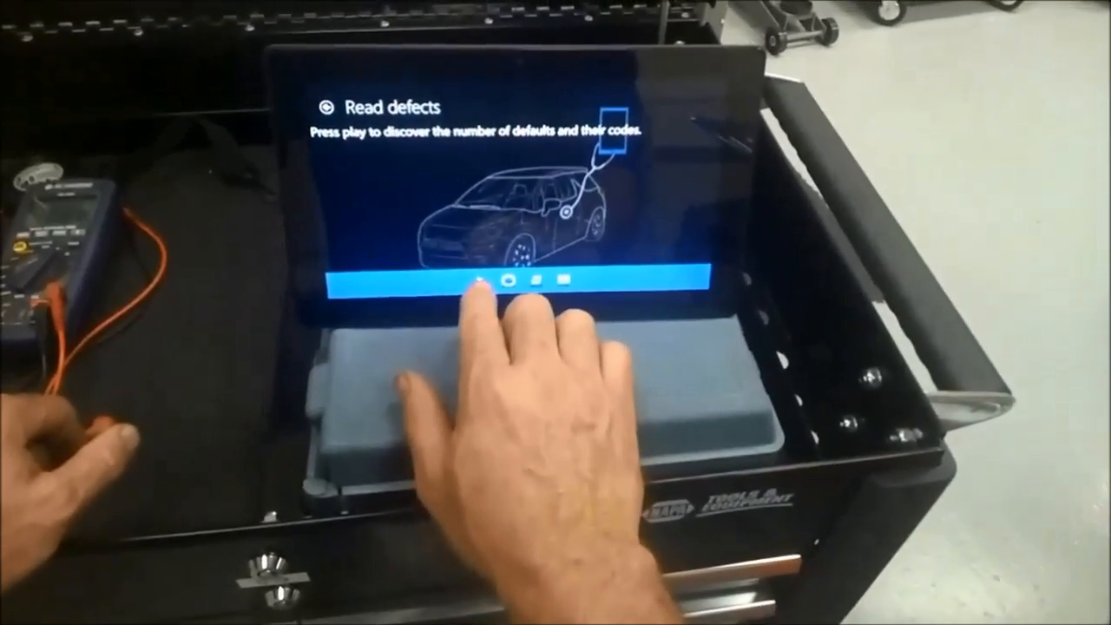